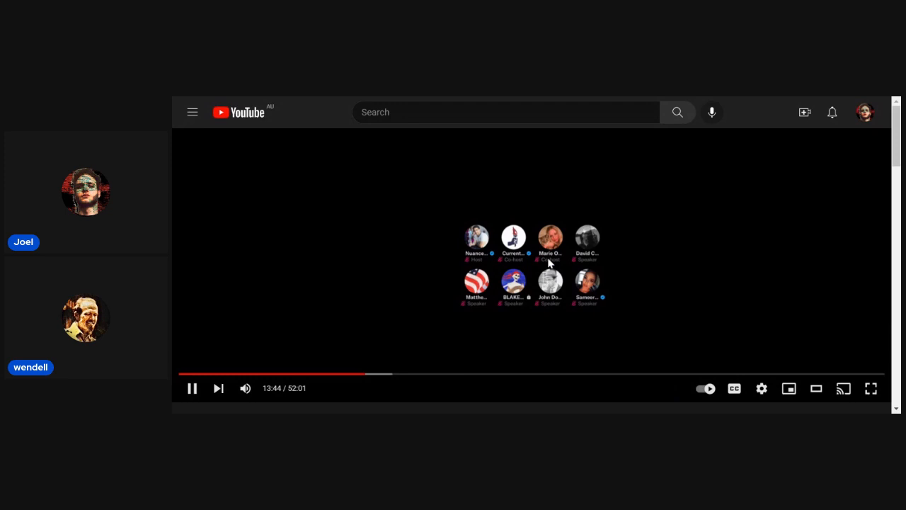
Step: Pause the Twitter Spaces session video so it holds at 13:44
click(192, 388)
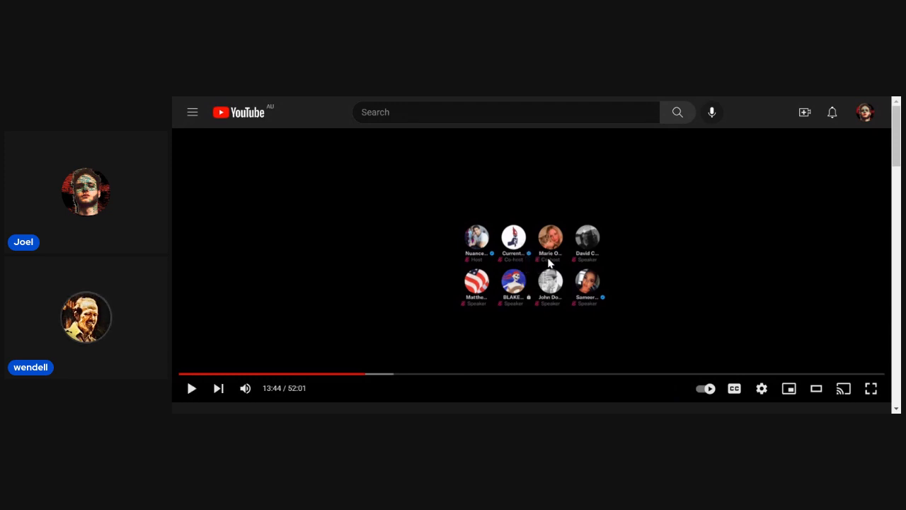